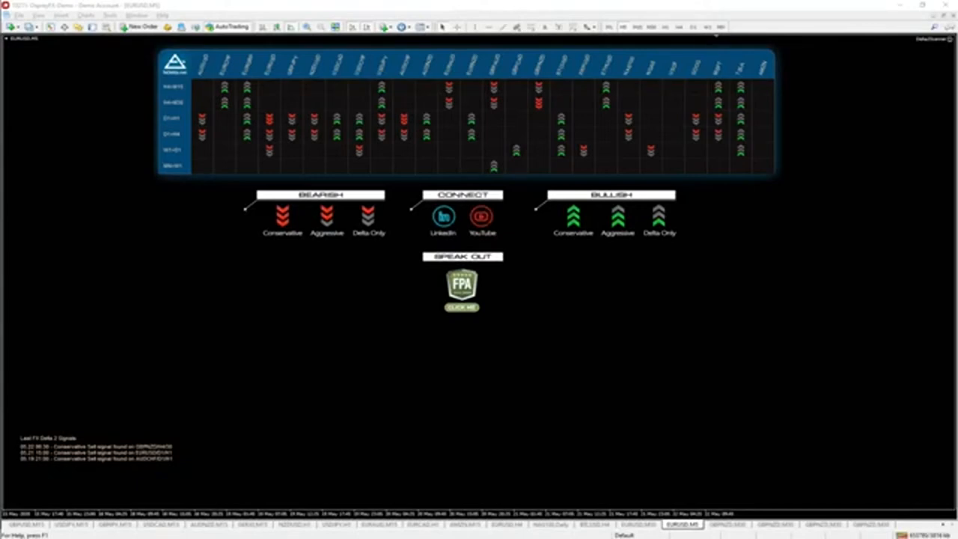
{"action": "mouse_move", "coordinate": [185, 269]}
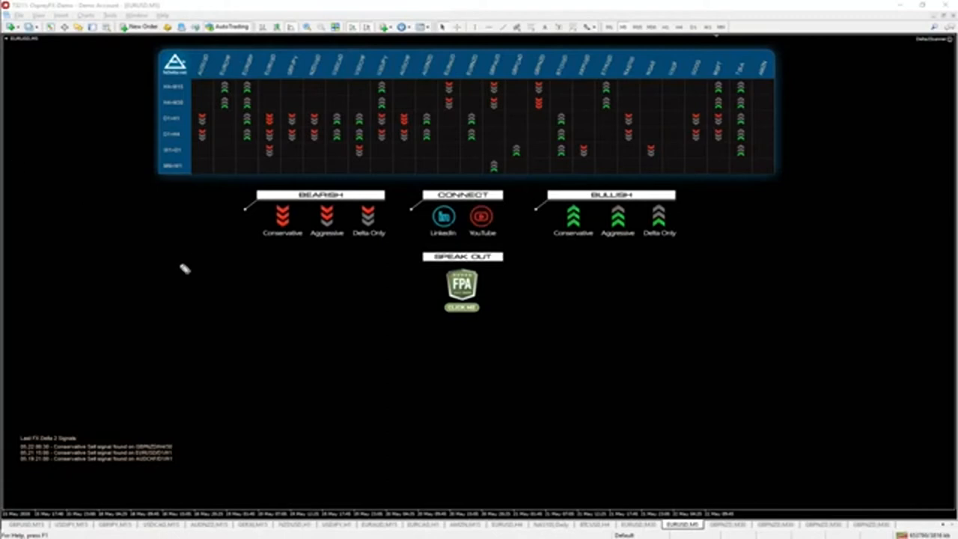
{"action": "mouse_move", "coordinate": [179, 270]}
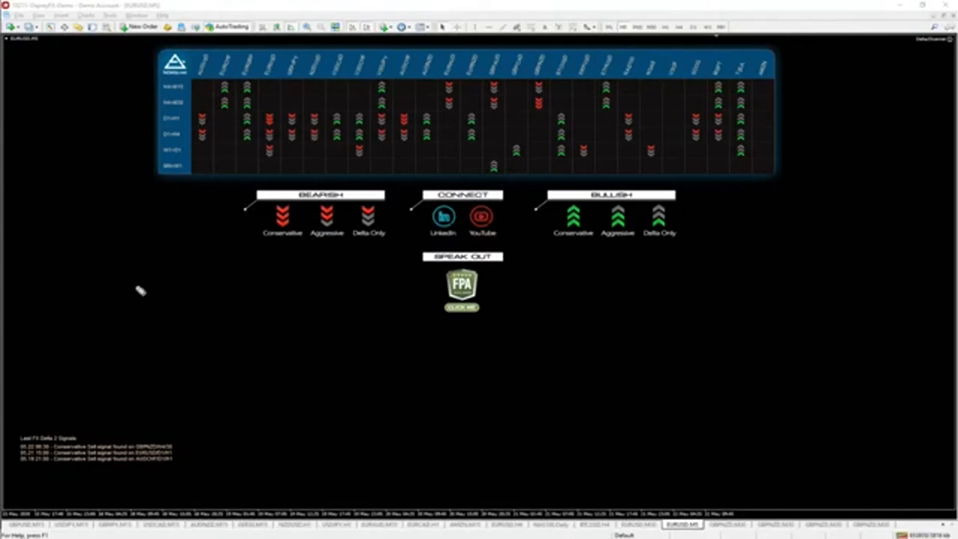
Select the Fibonacci retracement spanning the recent H4 swing and bring up its object options
{"action": "left_click_drag", "start_coordinate": [135, 271], "coordinate": [192, 307]}
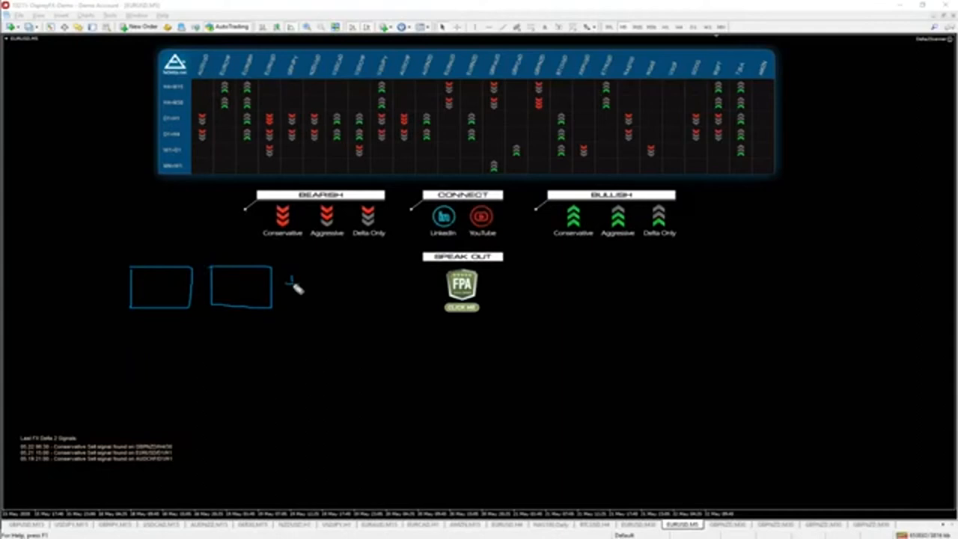
{"action": "mouse_move", "coordinate": [337, 294]}
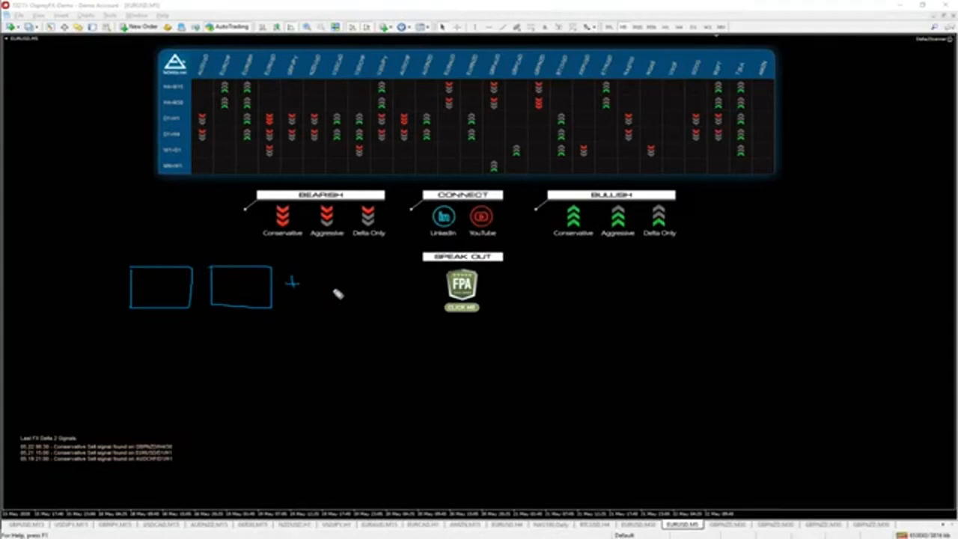
{"action": "mouse_move", "coordinate": [337, 351]}
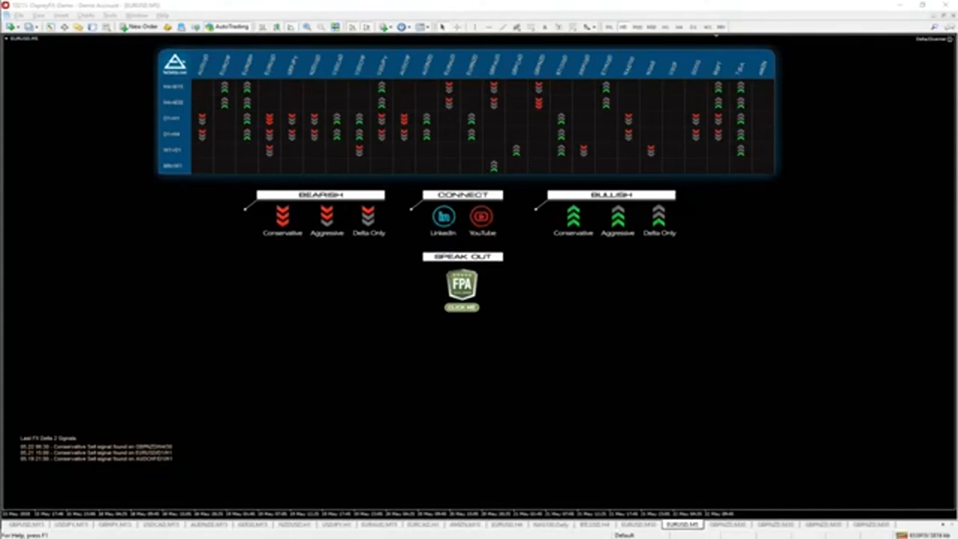
{"action": "mouse_move", "coordinate": [374, 398]}
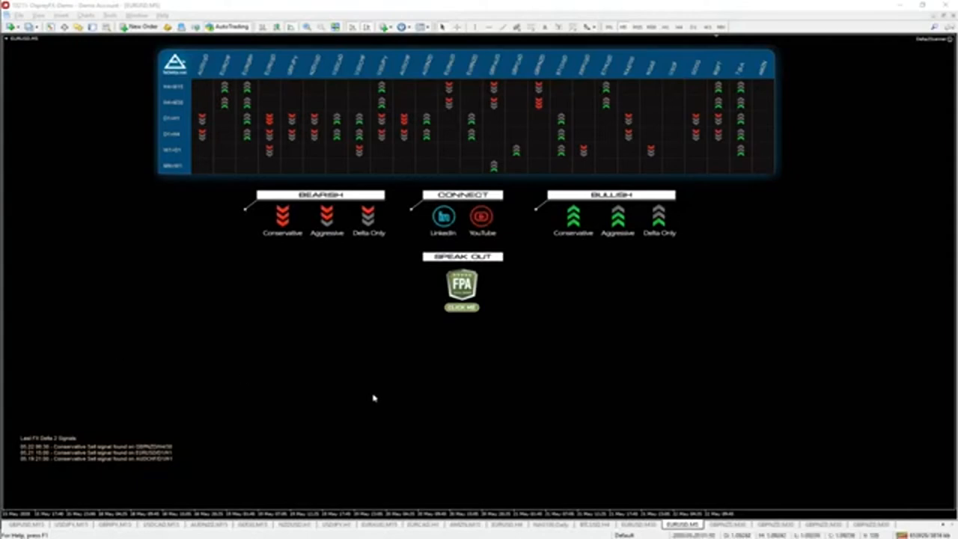
{"action": "mouse_move", "coordinate": [819, 439]}
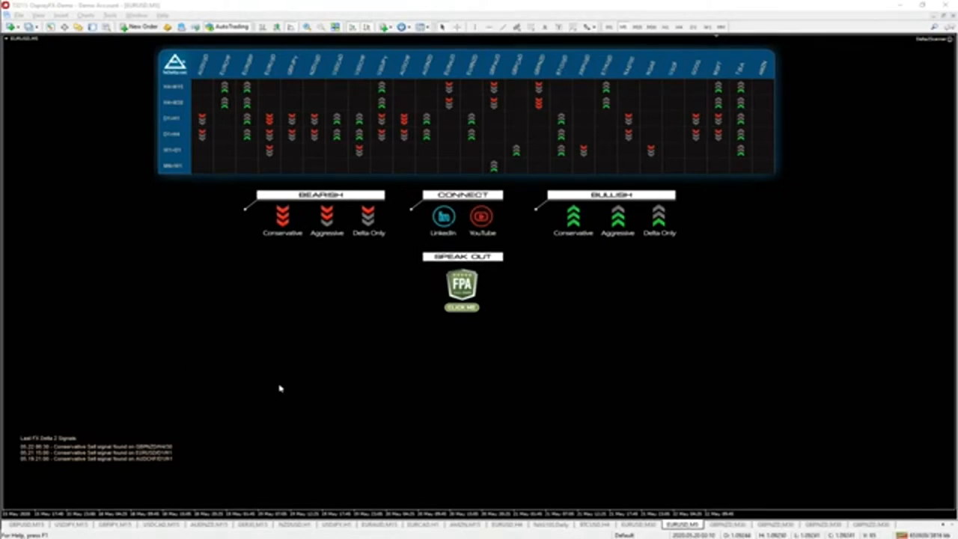
{"action": "mouse_move", "coordinate": [391, 398]}
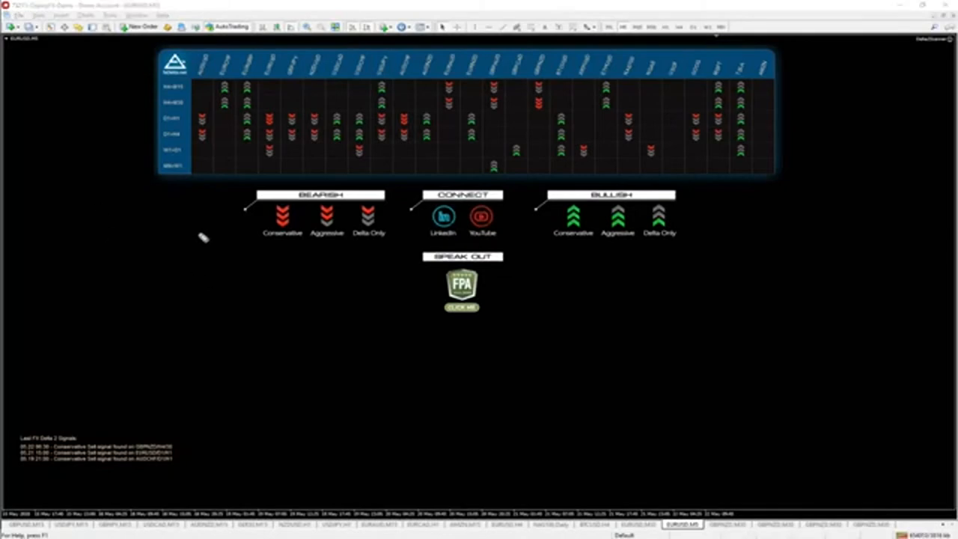
{"action": "mouse_move", "coordinate": [236, 258]}
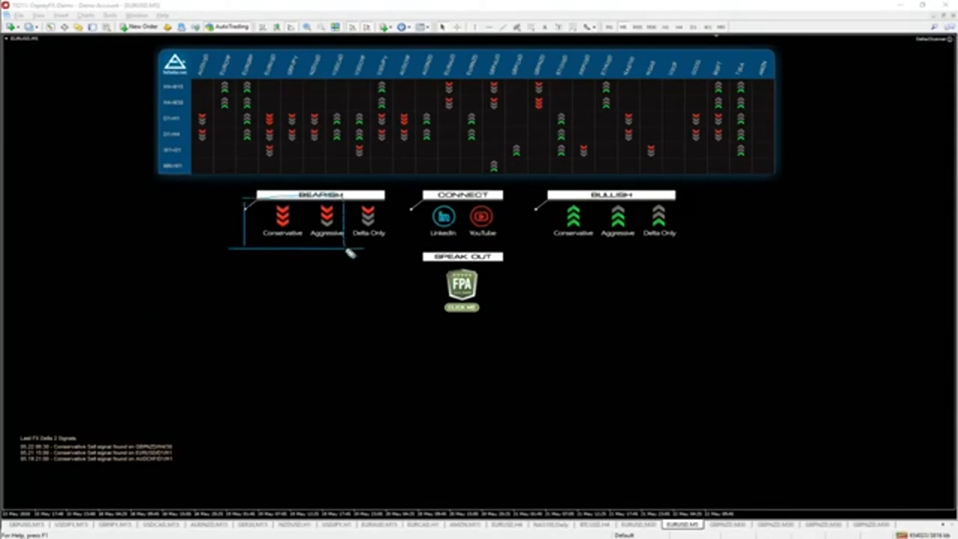
{"action": "mouse_move", "coordinate": [309, 290]}
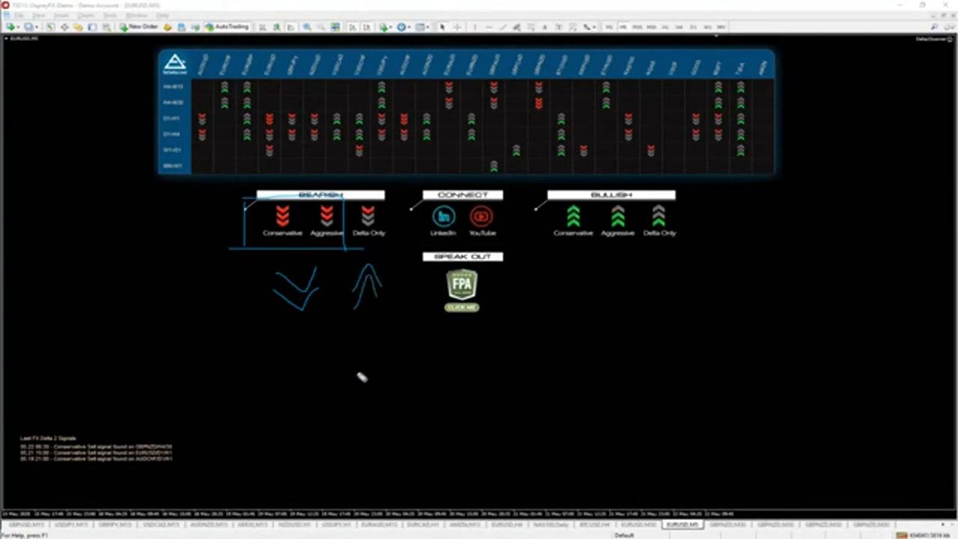
{"action": "mouse_move", "coordinate": [673, 232]}
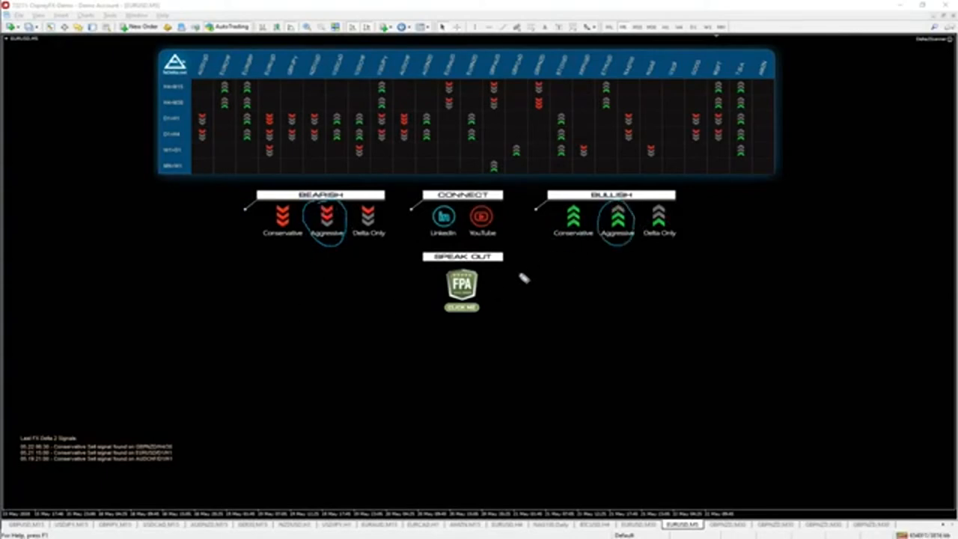
{"action": "mouse_move", "coordinate": [553, 217]}
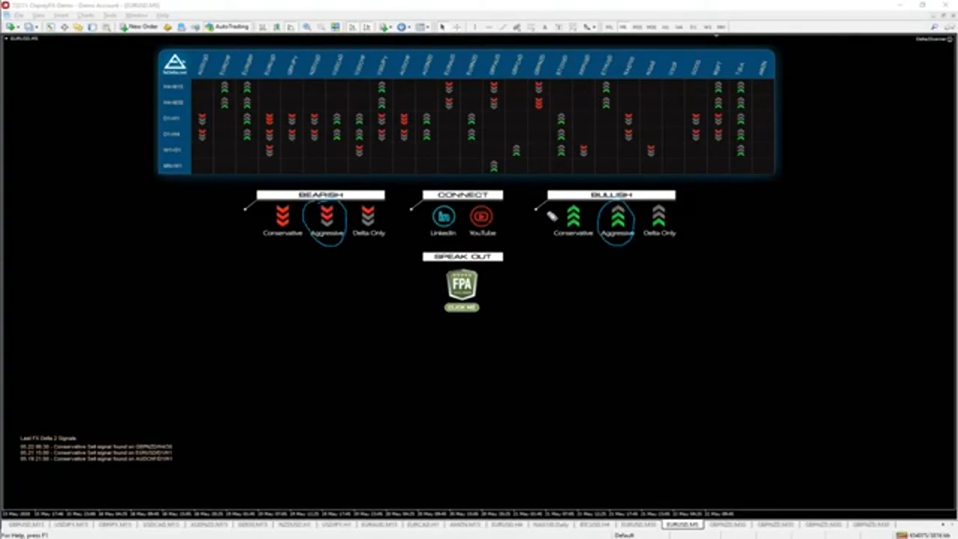
{"action": "mouse_move", "coordinate": [247, 253]}
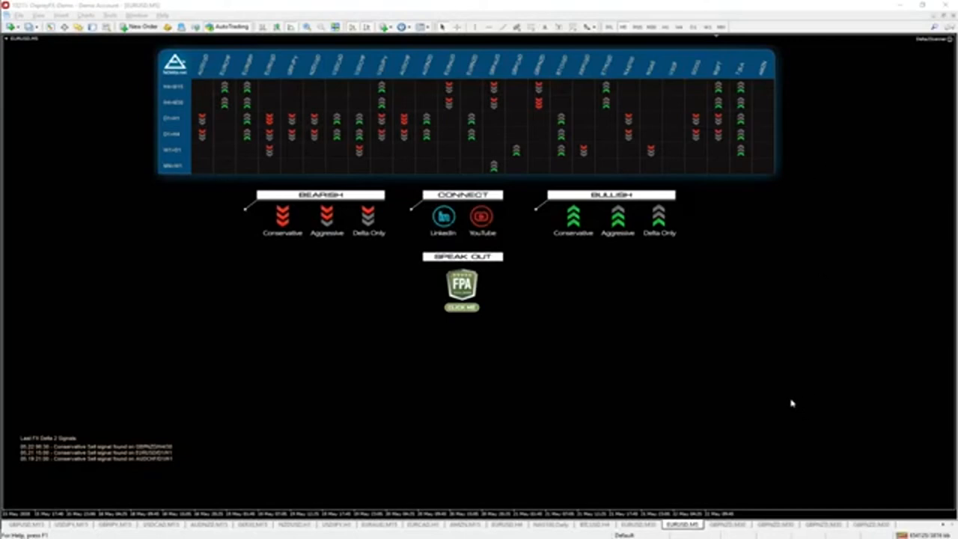
{"action": "mouse_move", "coordinate": [737, 530]}
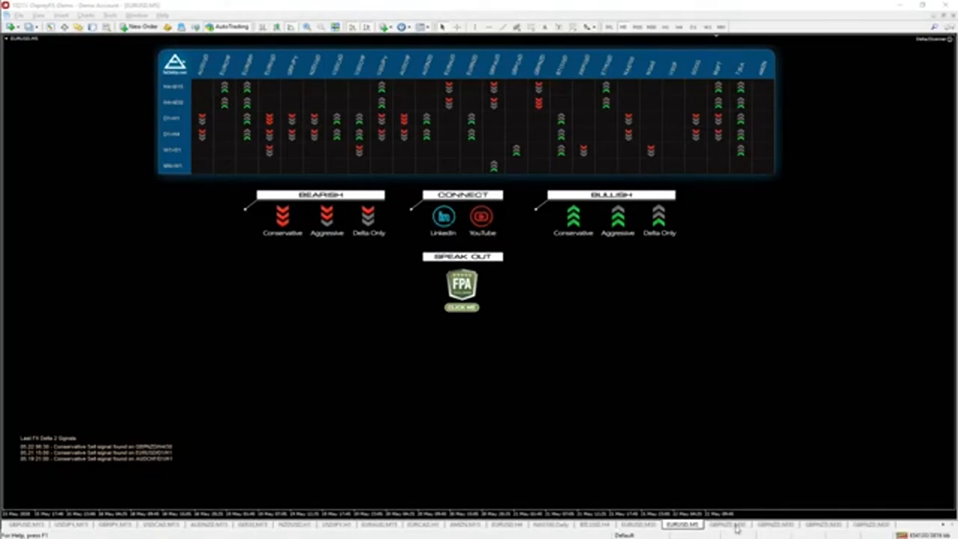
{"action": "left_click", "coordinate": [726, 524]}
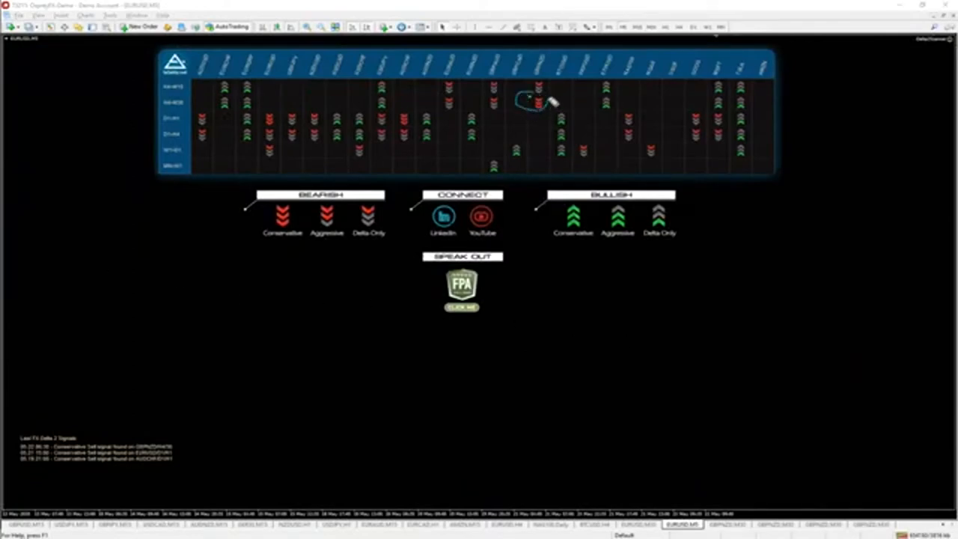
{"action": "mouse_move", "coordinate": [447, 357]}
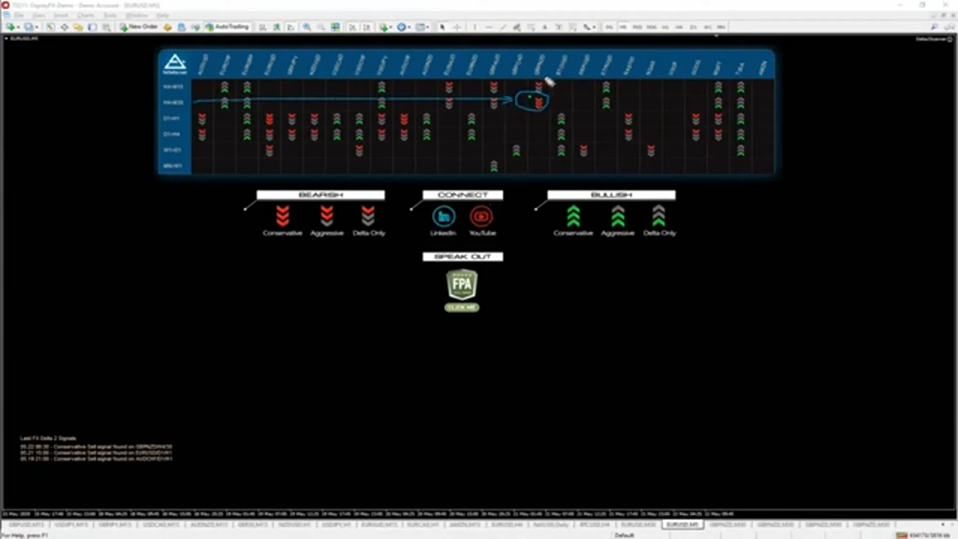
{"action": "mouse_move", "coordinate": [485, 241]}
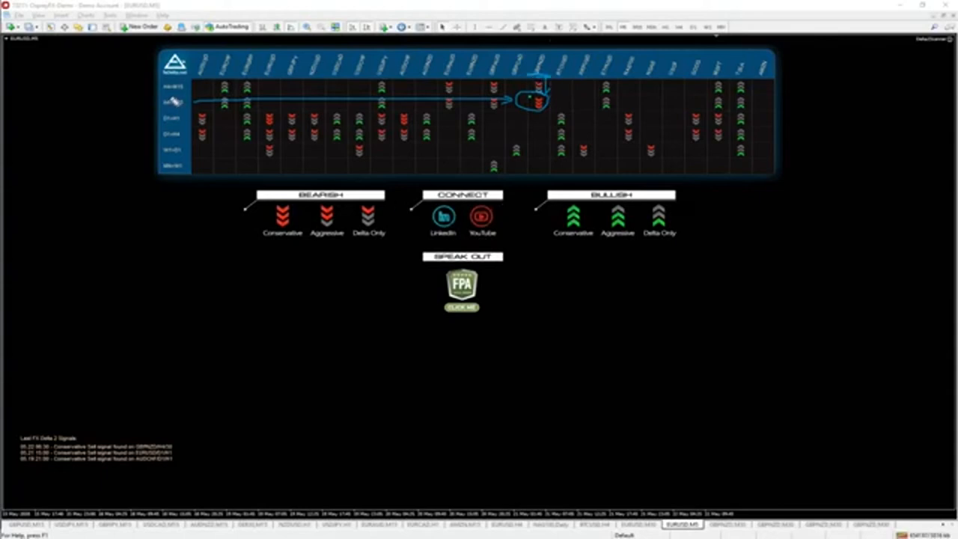
{"action": "mouse_move", "coordinate": [117, 247]}
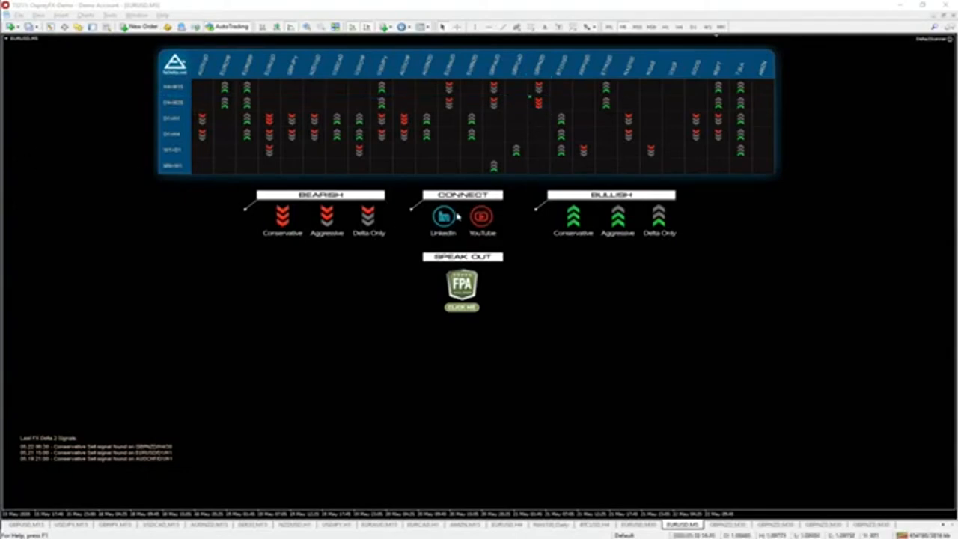
{"action": "mouse_move", "coordinate": [340, 369]}
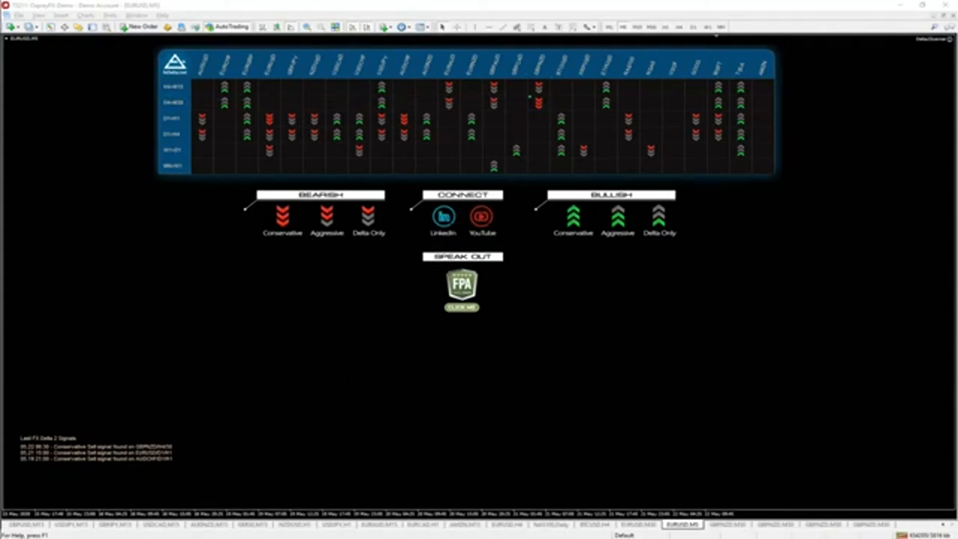
{"action": "mouse_move", "coordinate": [277, 204]}
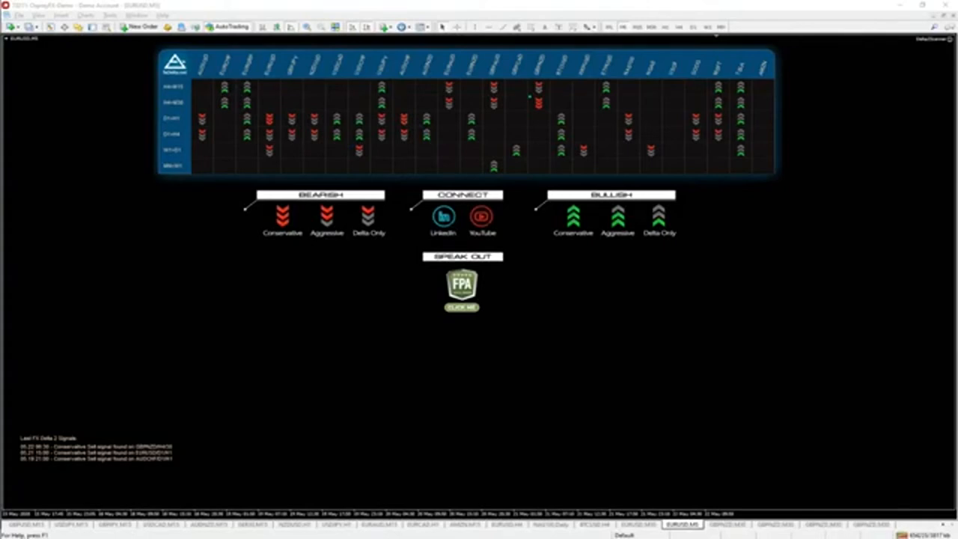
{"action": "mouse_move", "coordinate": [368, 317]}
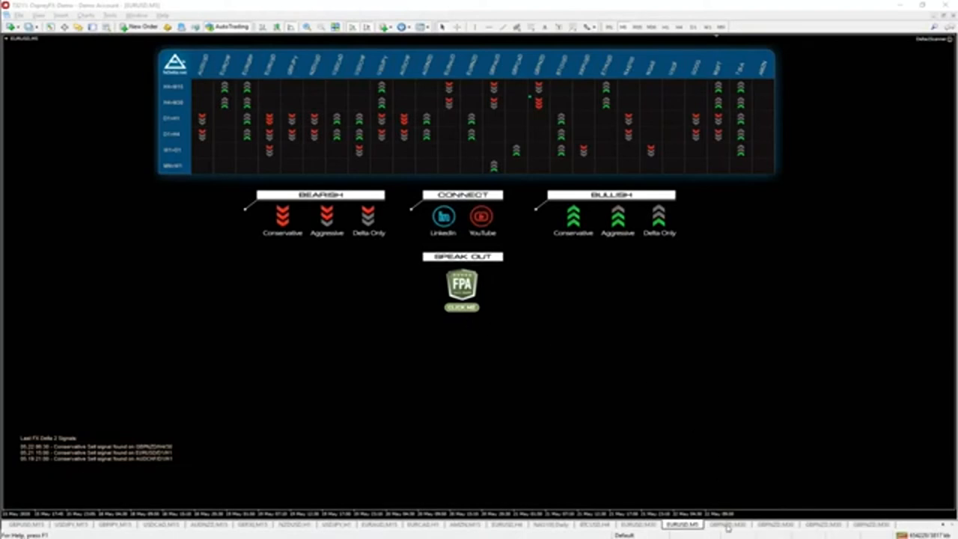
{"action": "left_click", "coordinate": [725, 524]}
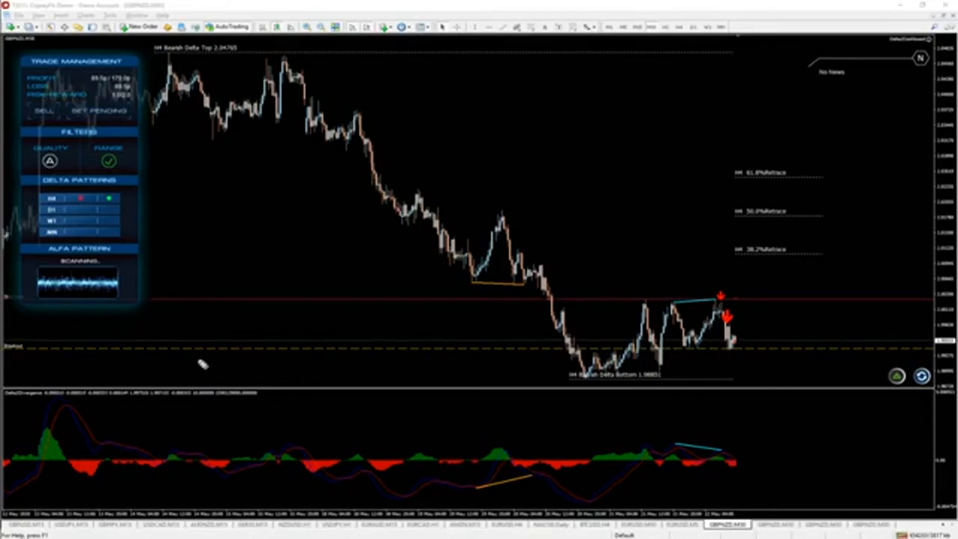
{"action": "mouse_move", "coordinate": [112, 217]}
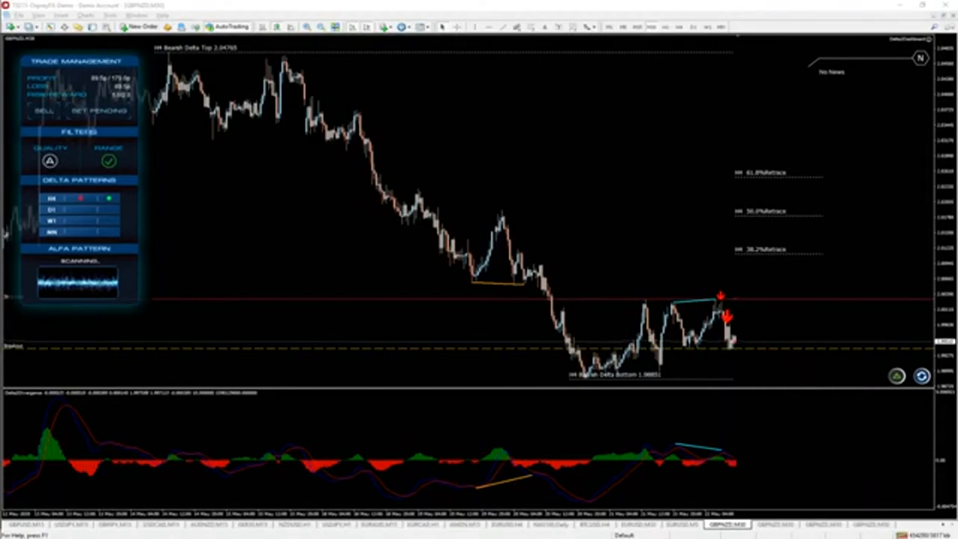
{"action": "mouse_move", "coordinate": [150, 296]}
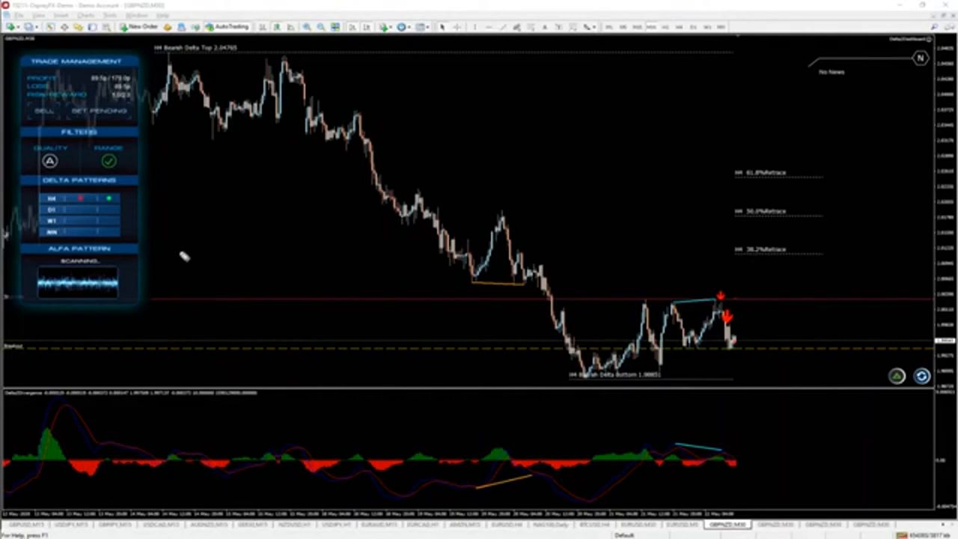
{"action": "mouse_move", "coordinate": [66, 179]}
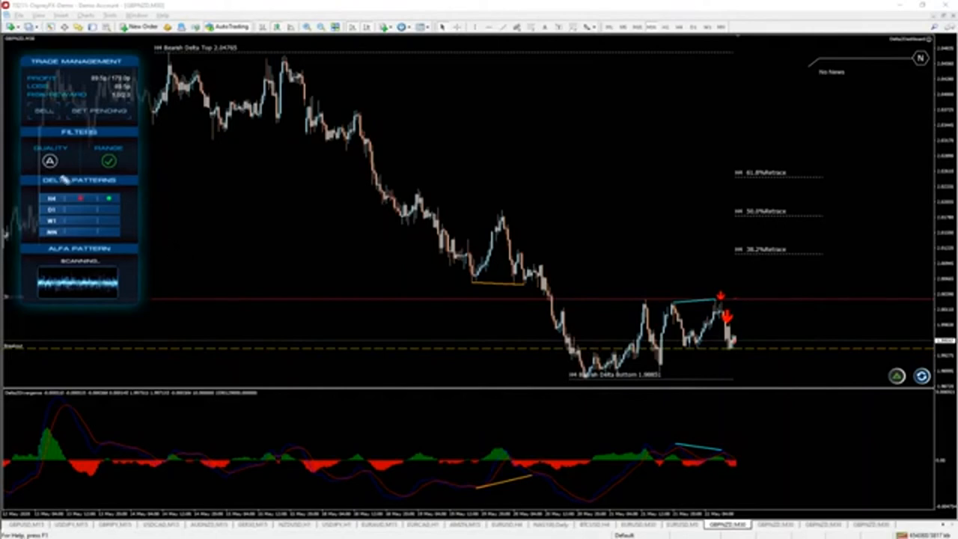
{"action": "mouse_move", "coordinate": [158, 236]}
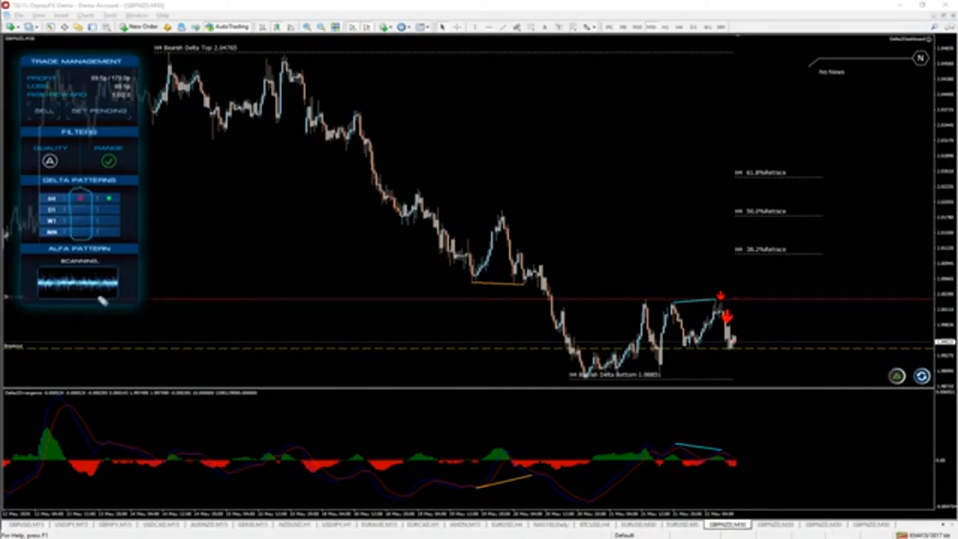
{"action": "mouse_move", "coordinate": [105, 302]}
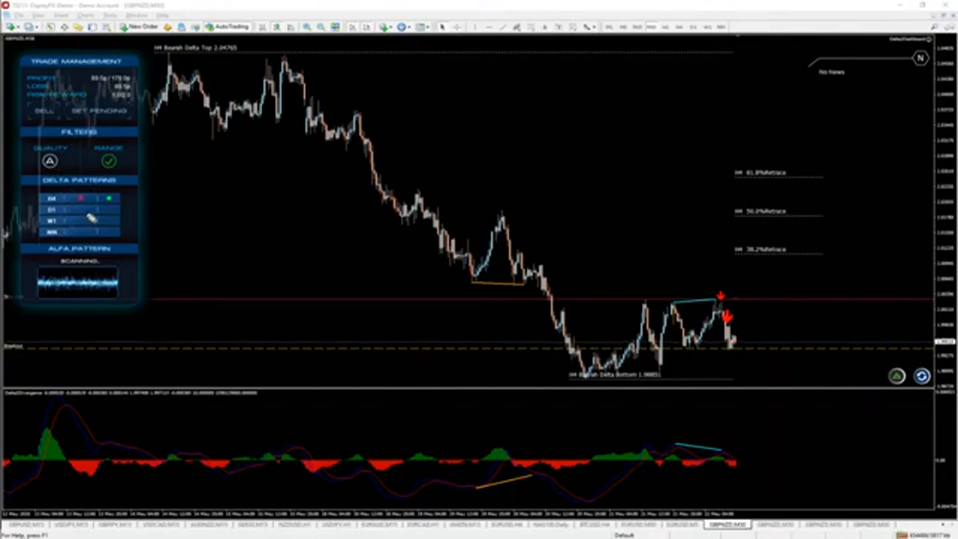
{"action": "mouse_move", "coordinate": [72, 236]}
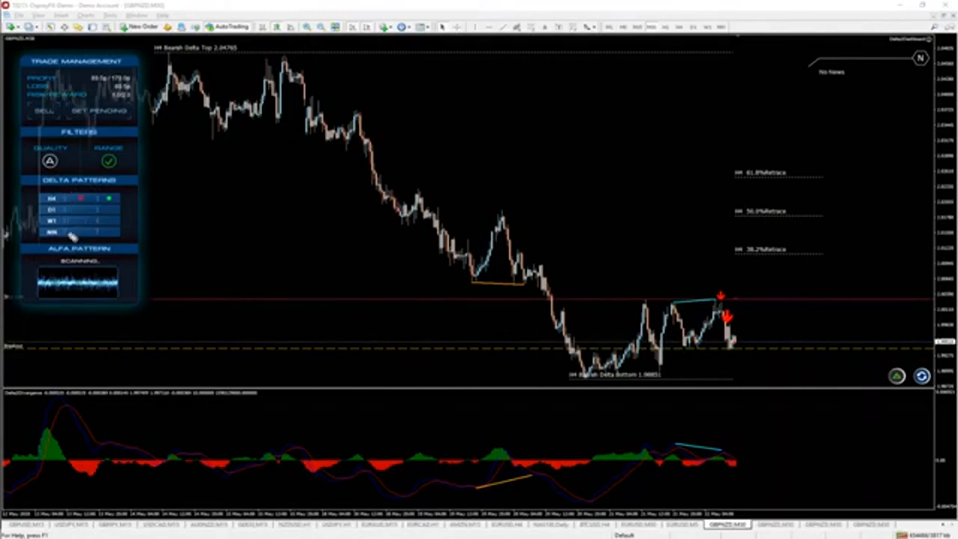
{"action": "mouse_move", "coordinate": [178, 274]}
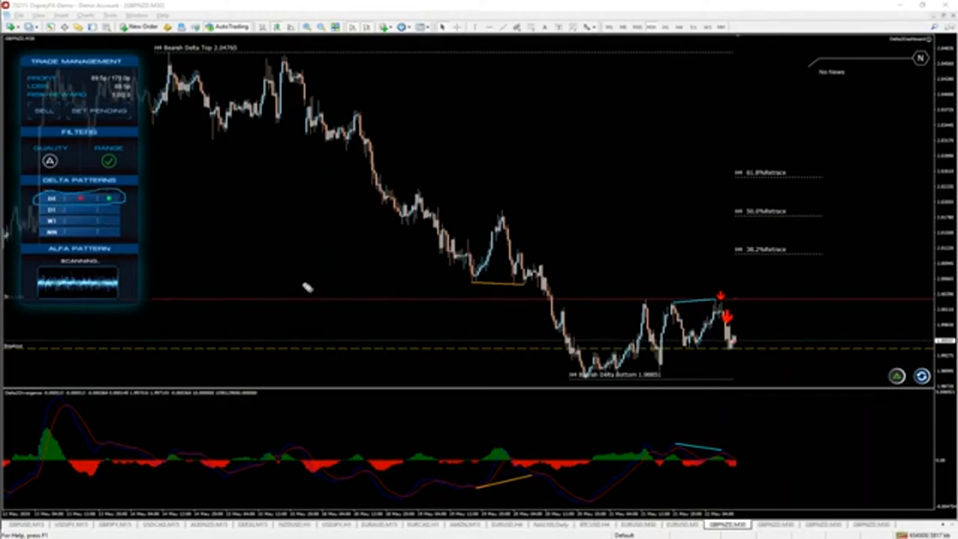
{"action": "mouse_move", "coordinate": [75, 232]}
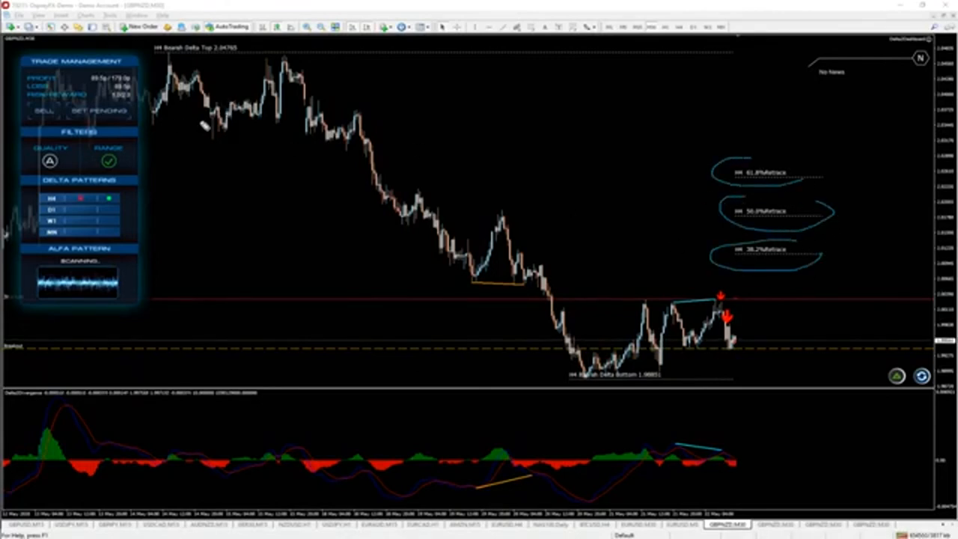
{"action": "mouse_move", "coordinate": [193, 58]}
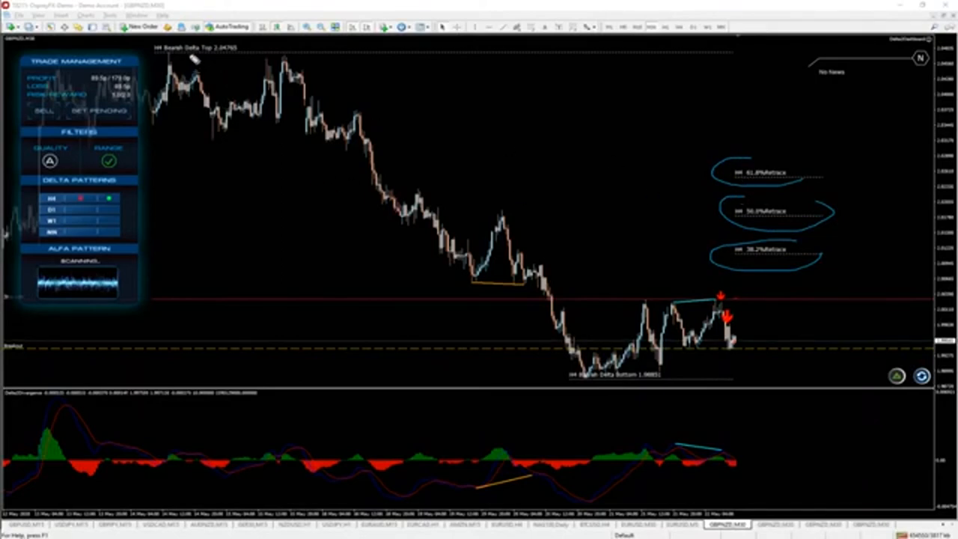
{"action": "mouse_move", "coordinate": [338, 292]}
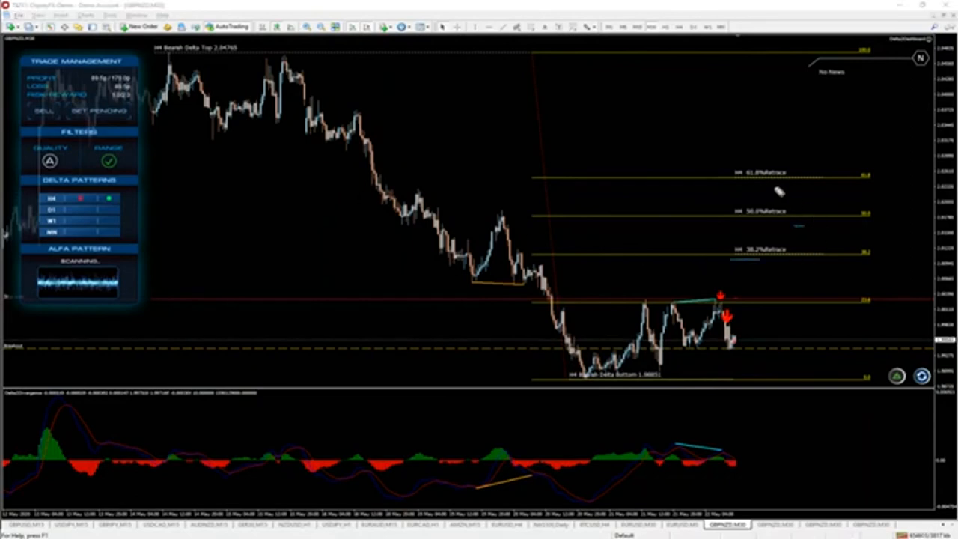
{"action": "mouse_move", "coordinate": [779, 192]}
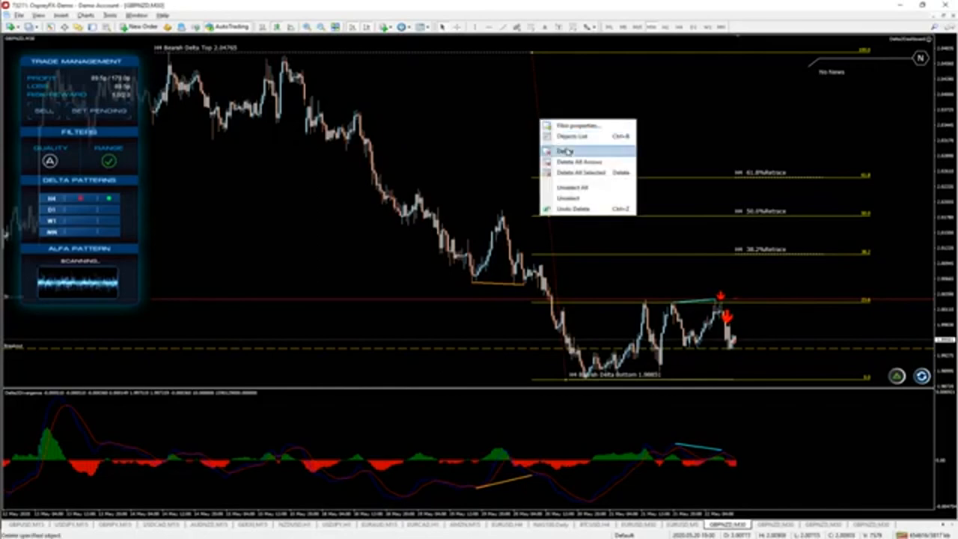
Delete the Fibonacci retracement from the H4 chart via the context menu
{"action": "left_click", "coordinate": [565, 150]}
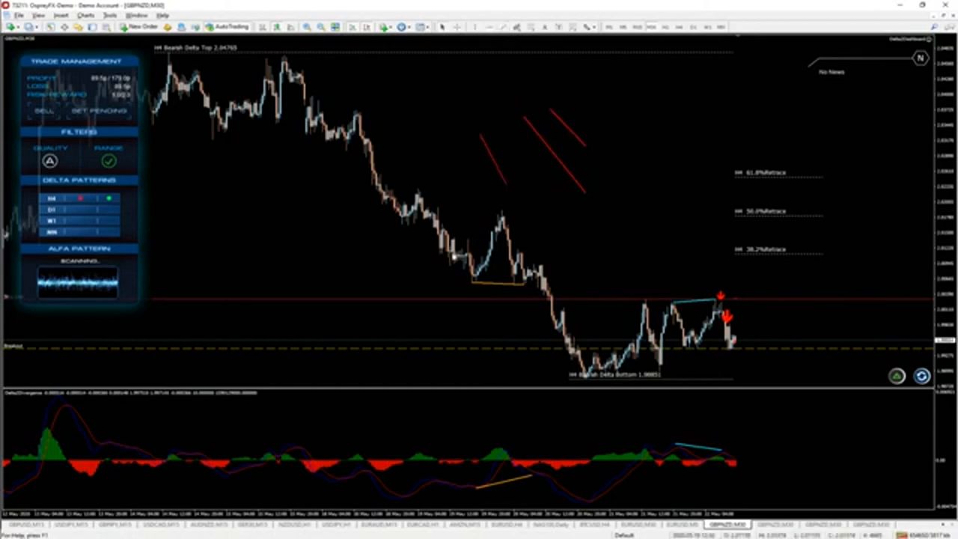
{"action": "mouse_move", "coordinate": [923, 376]}
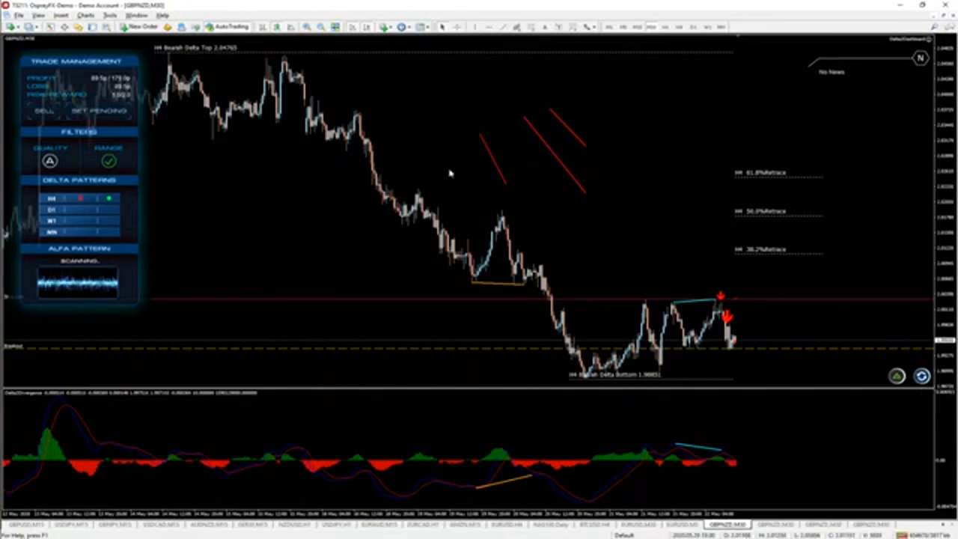
{"action": "mouse_move", "coordinate": [389, 266]}
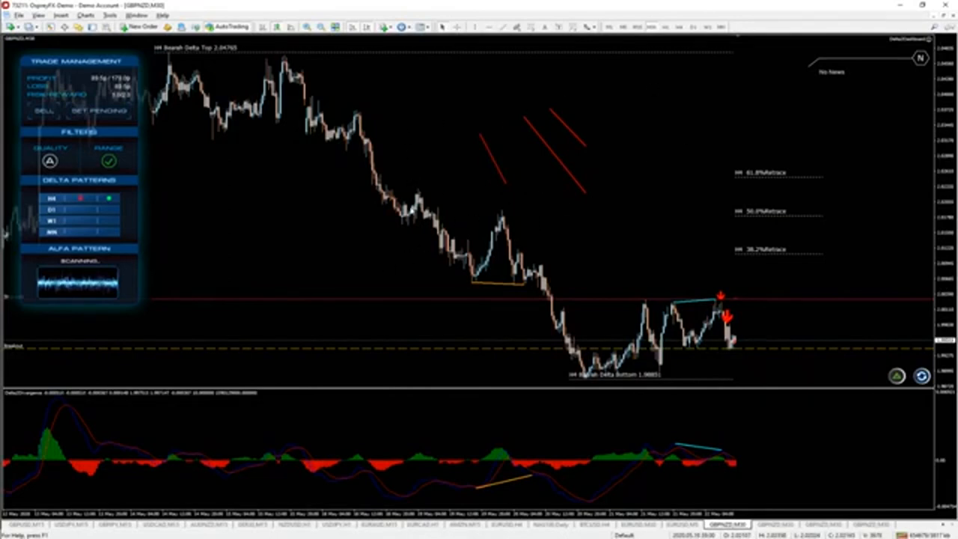
{"action": "mouse_move", "coordinate": [411, 209]}
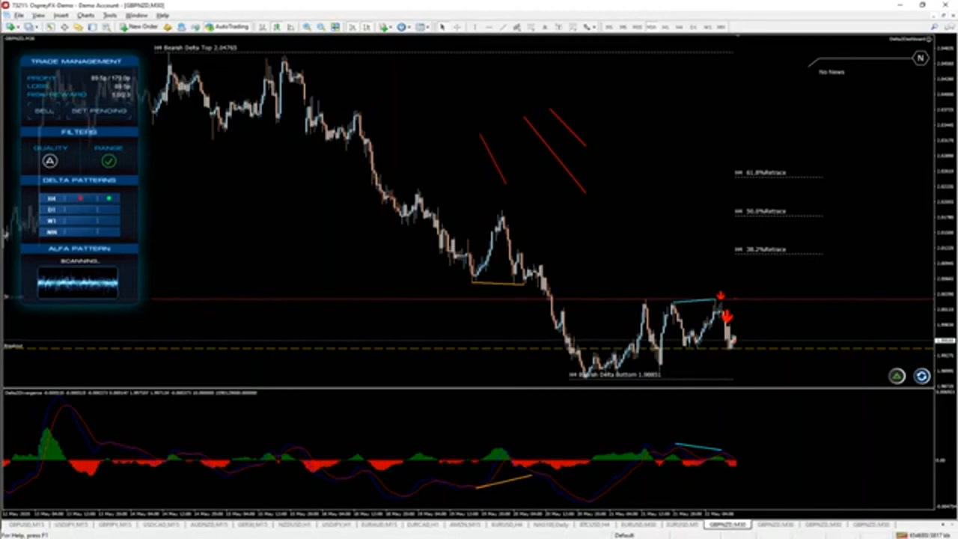
{"action": "mouse_move", "coordinate": [894, 383]}
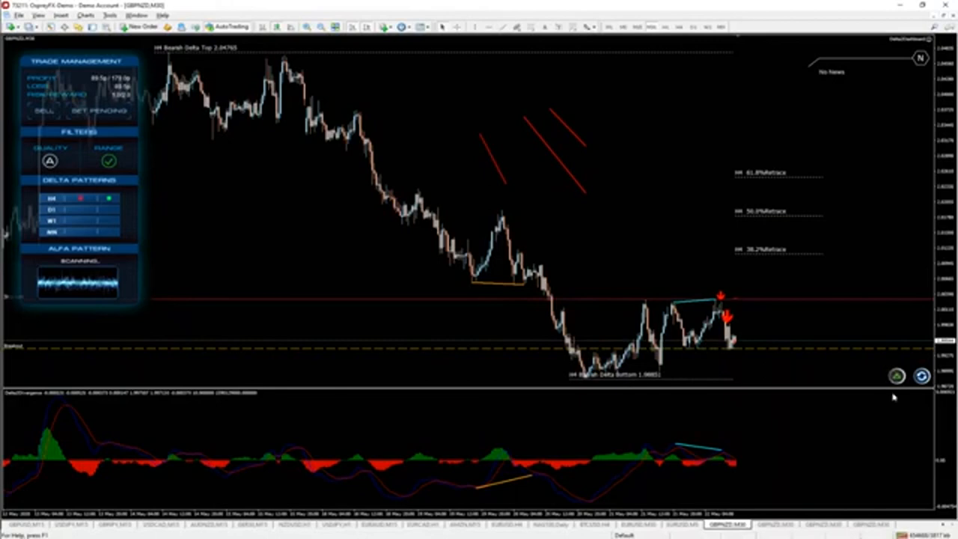
{"action": "mouse_move", "coordinate": [845, 408]}
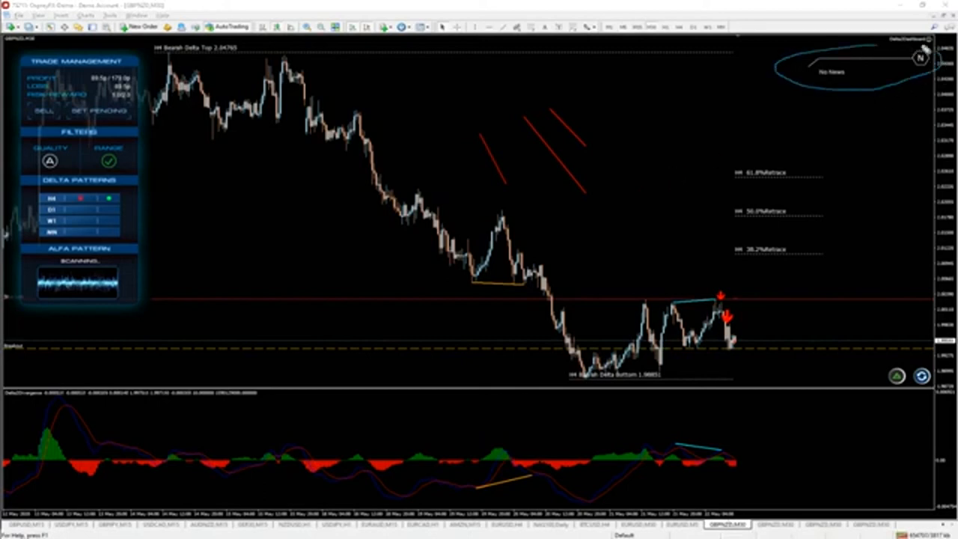
{"action": "mouse_move", "coordinate": [569, 164]}
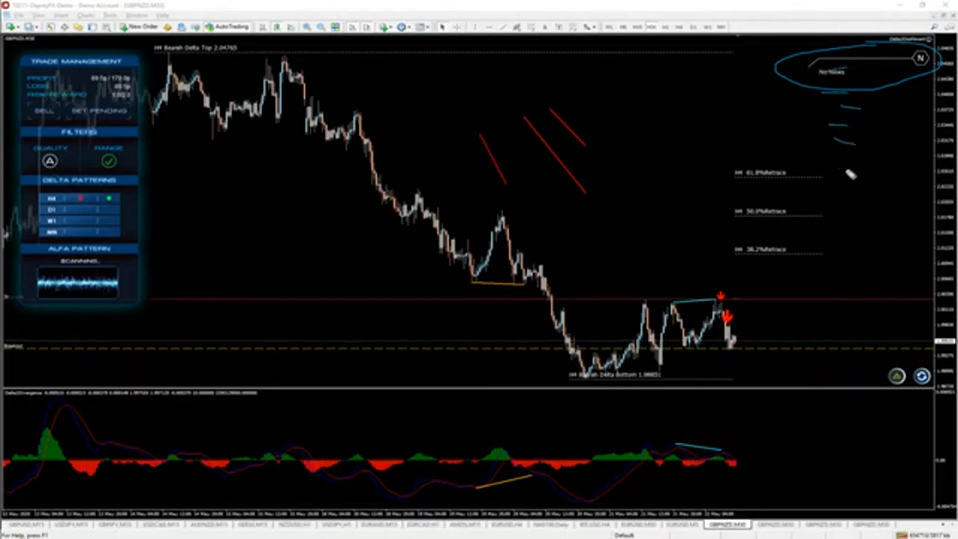
{"action": "mouse_move", "coordinate": [752, 77]}
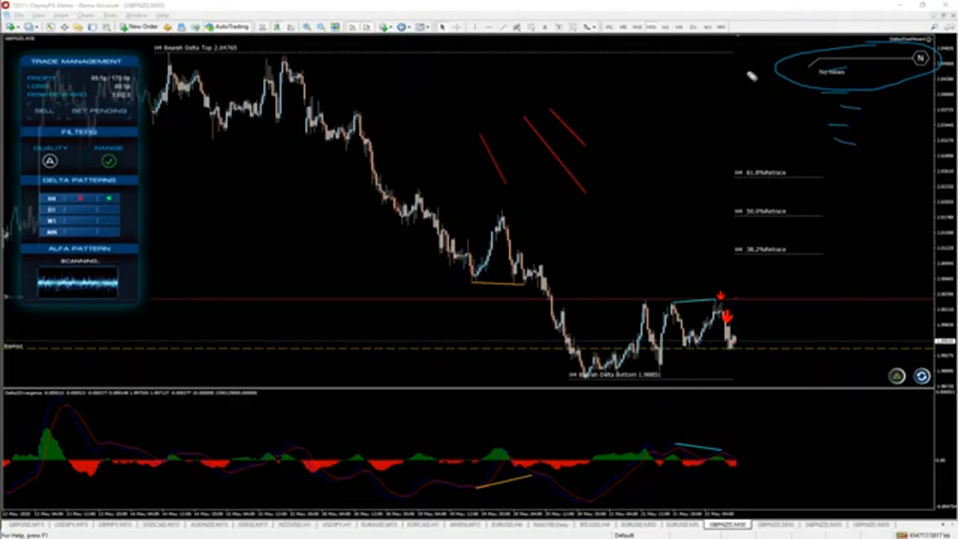
{"action": "left_click_drag", "start_coordinate": [748, 78], "coordinate": [746, 449]}
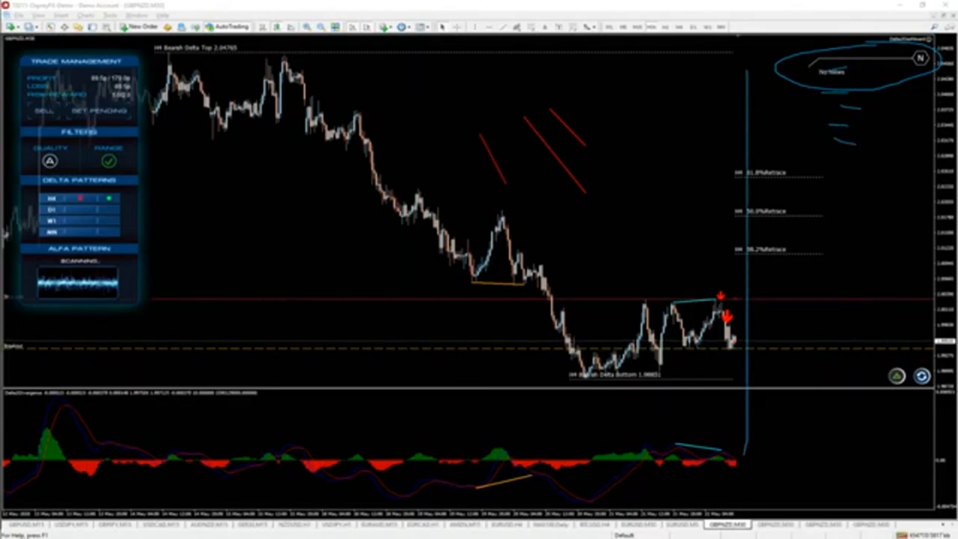